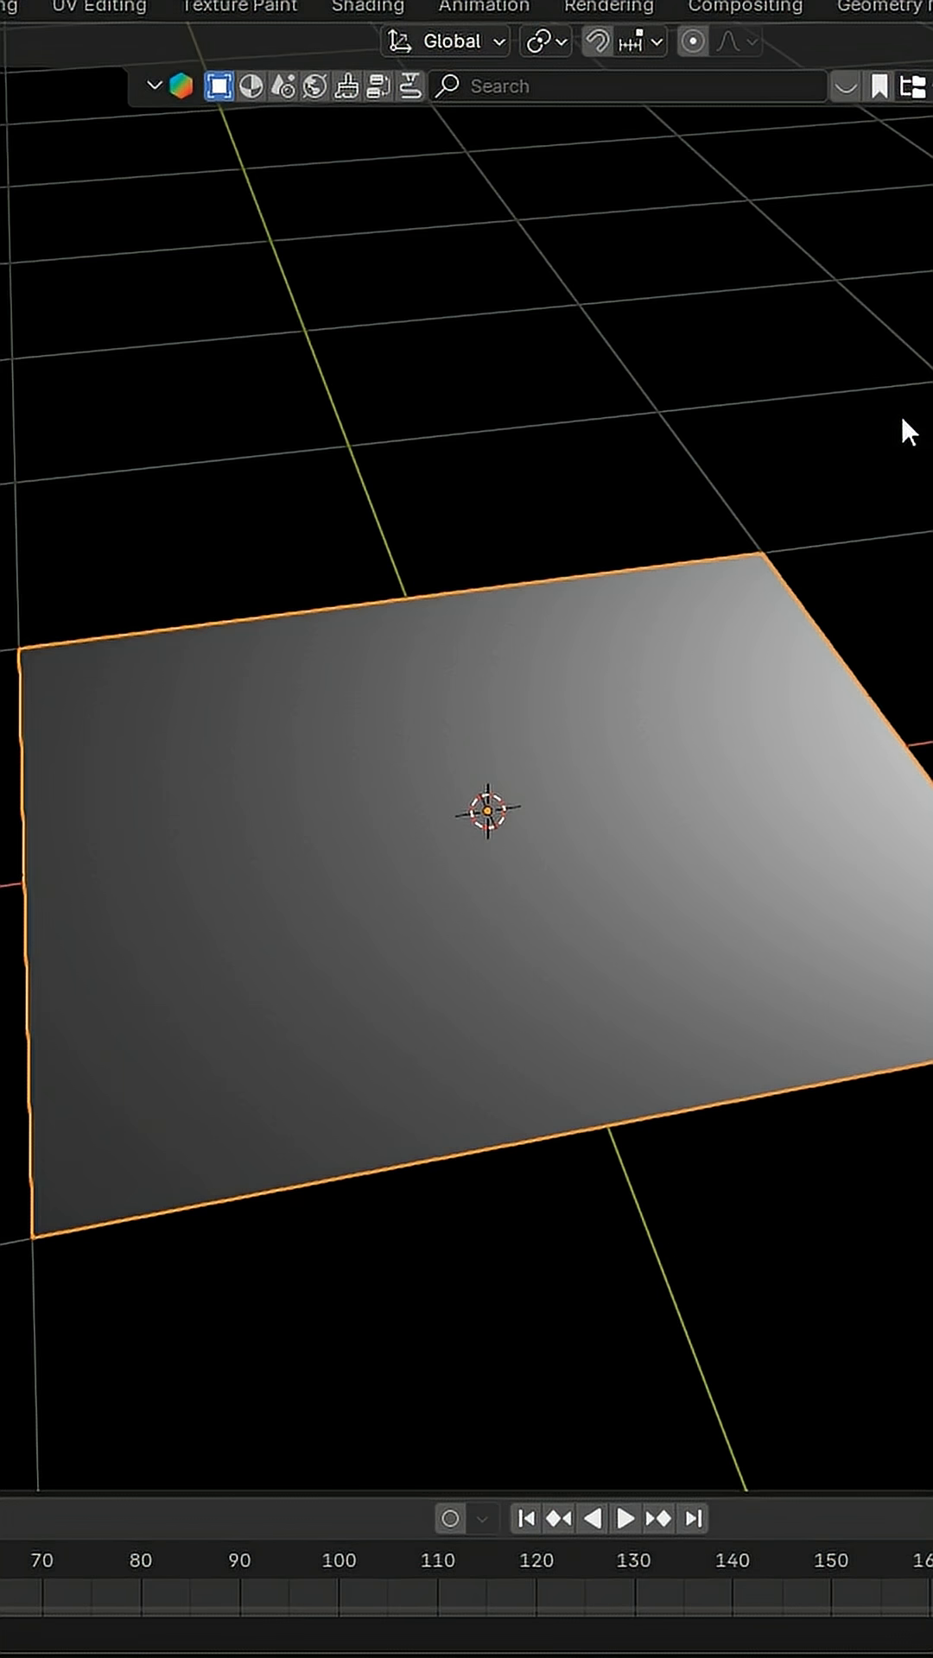
Search 'inset' in Shortcut Searcher and show the second Inset Faces result bound to LEFTMOUSE.
click(367, 7)
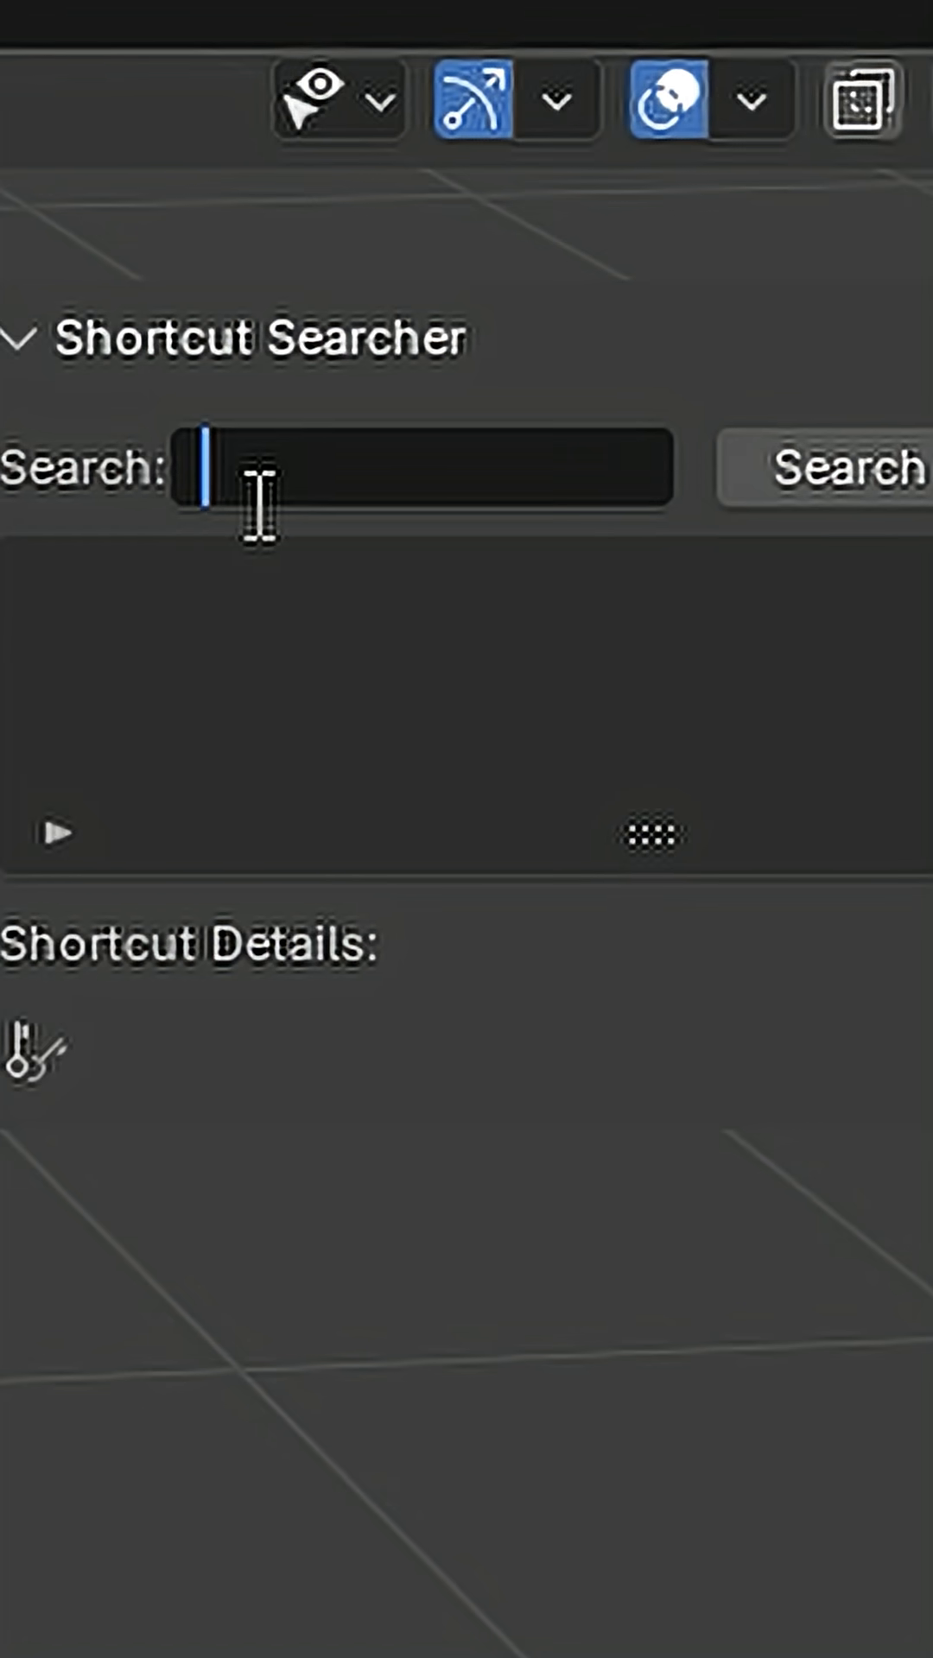
text(inset)
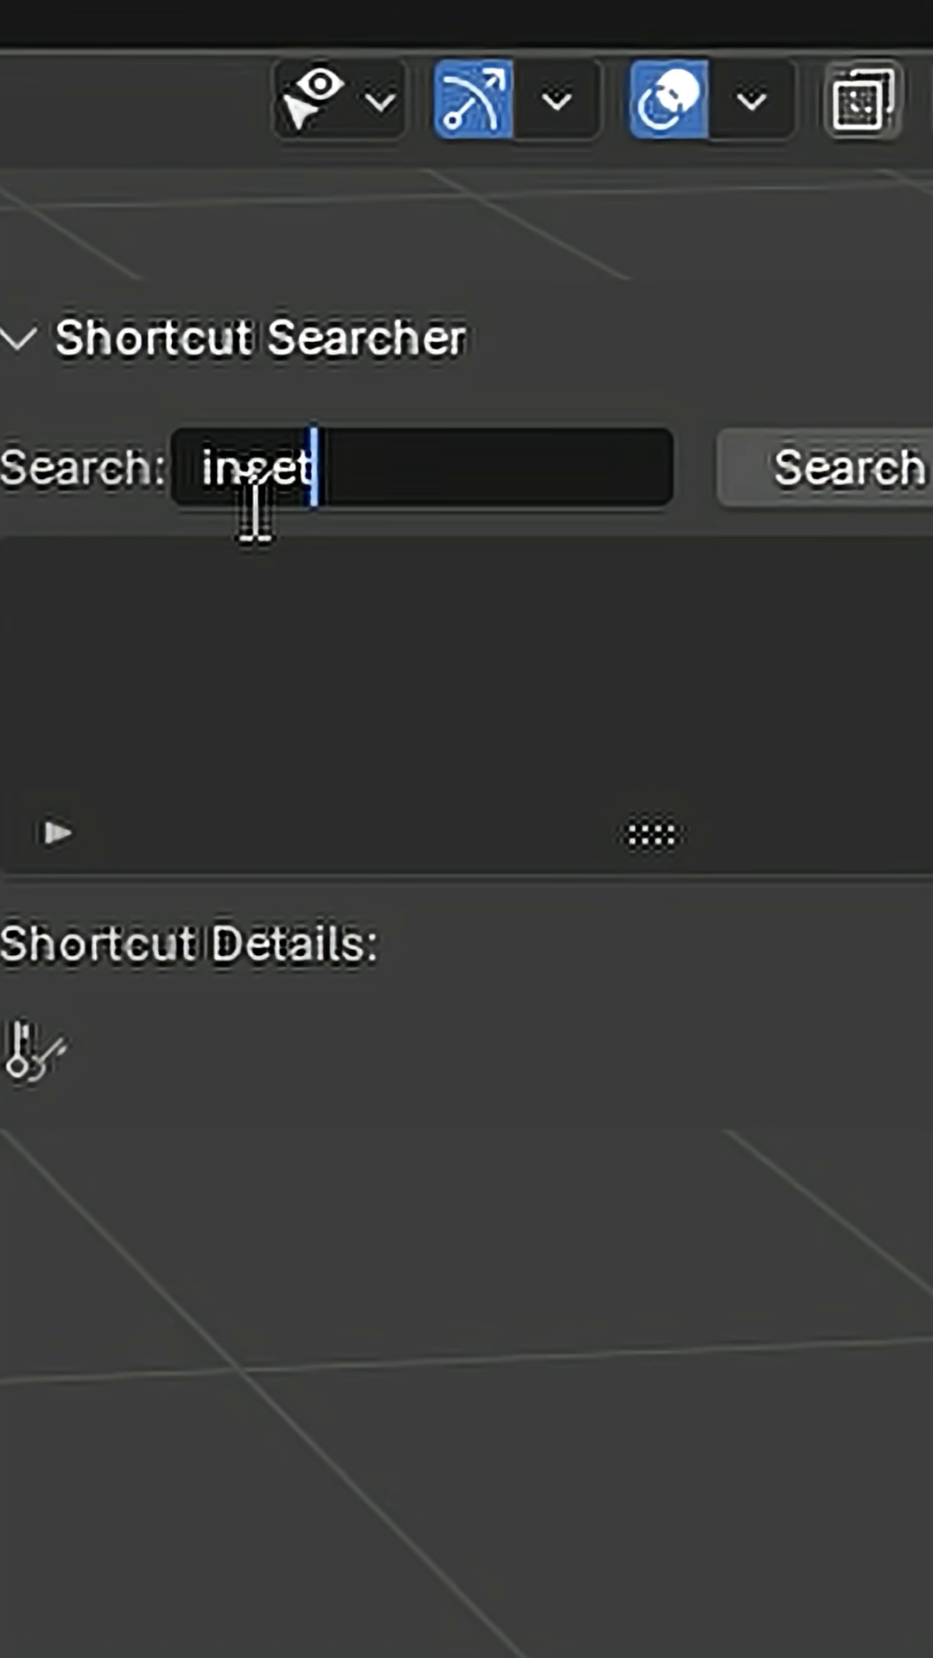
click(848, 468)
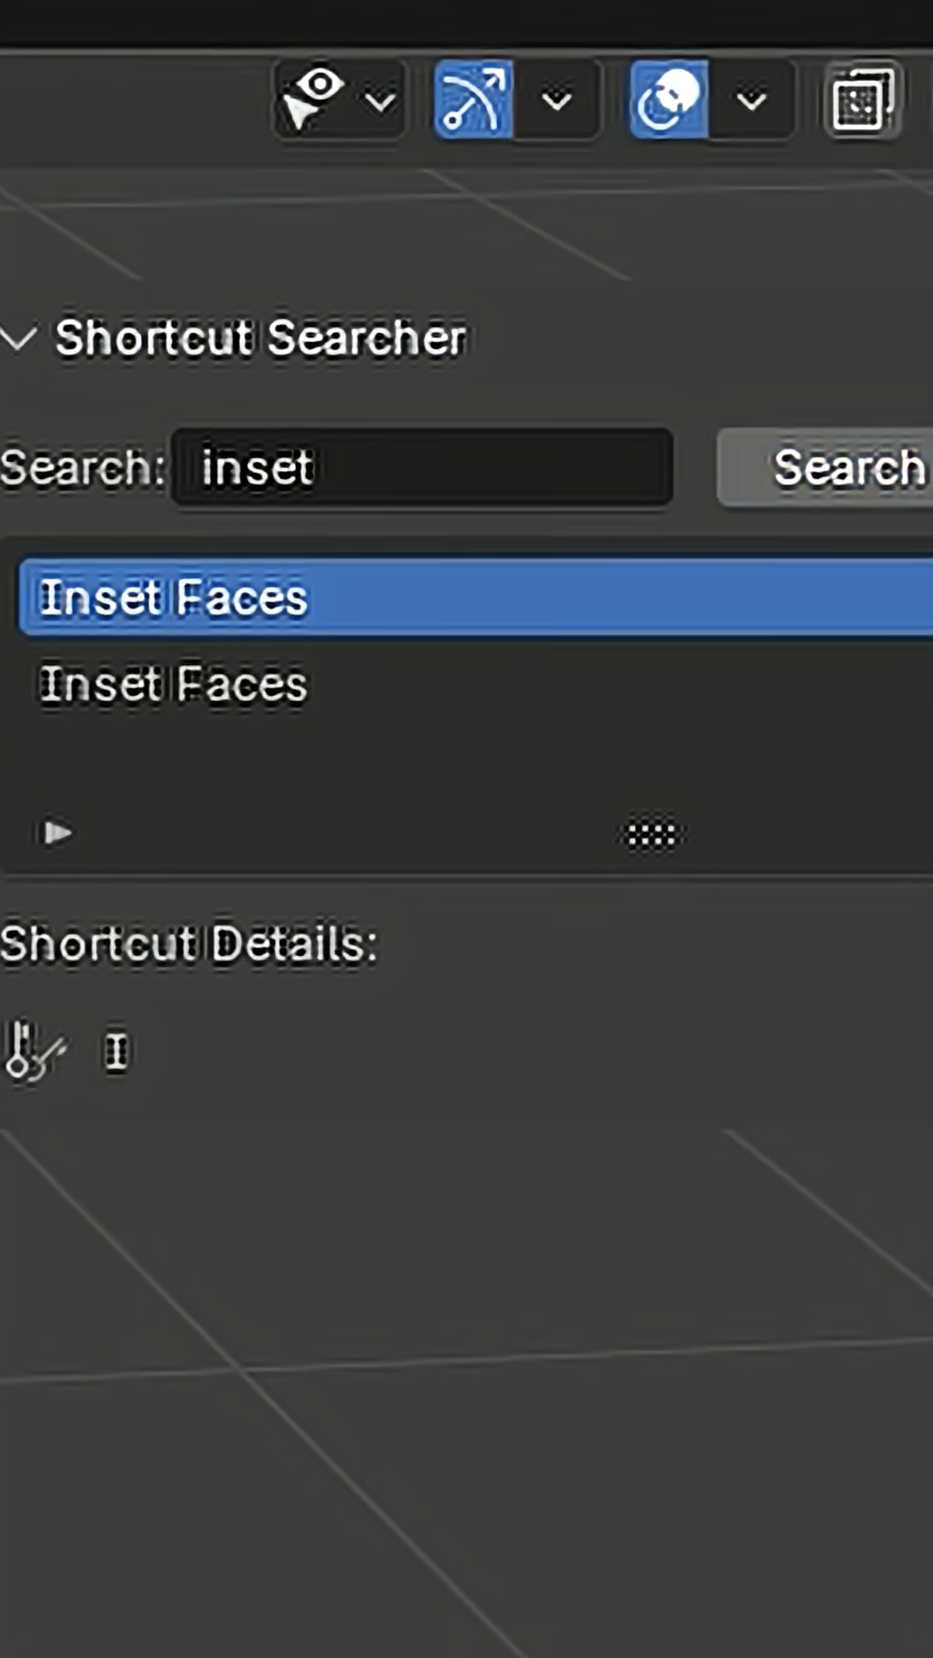
click(173, 684)
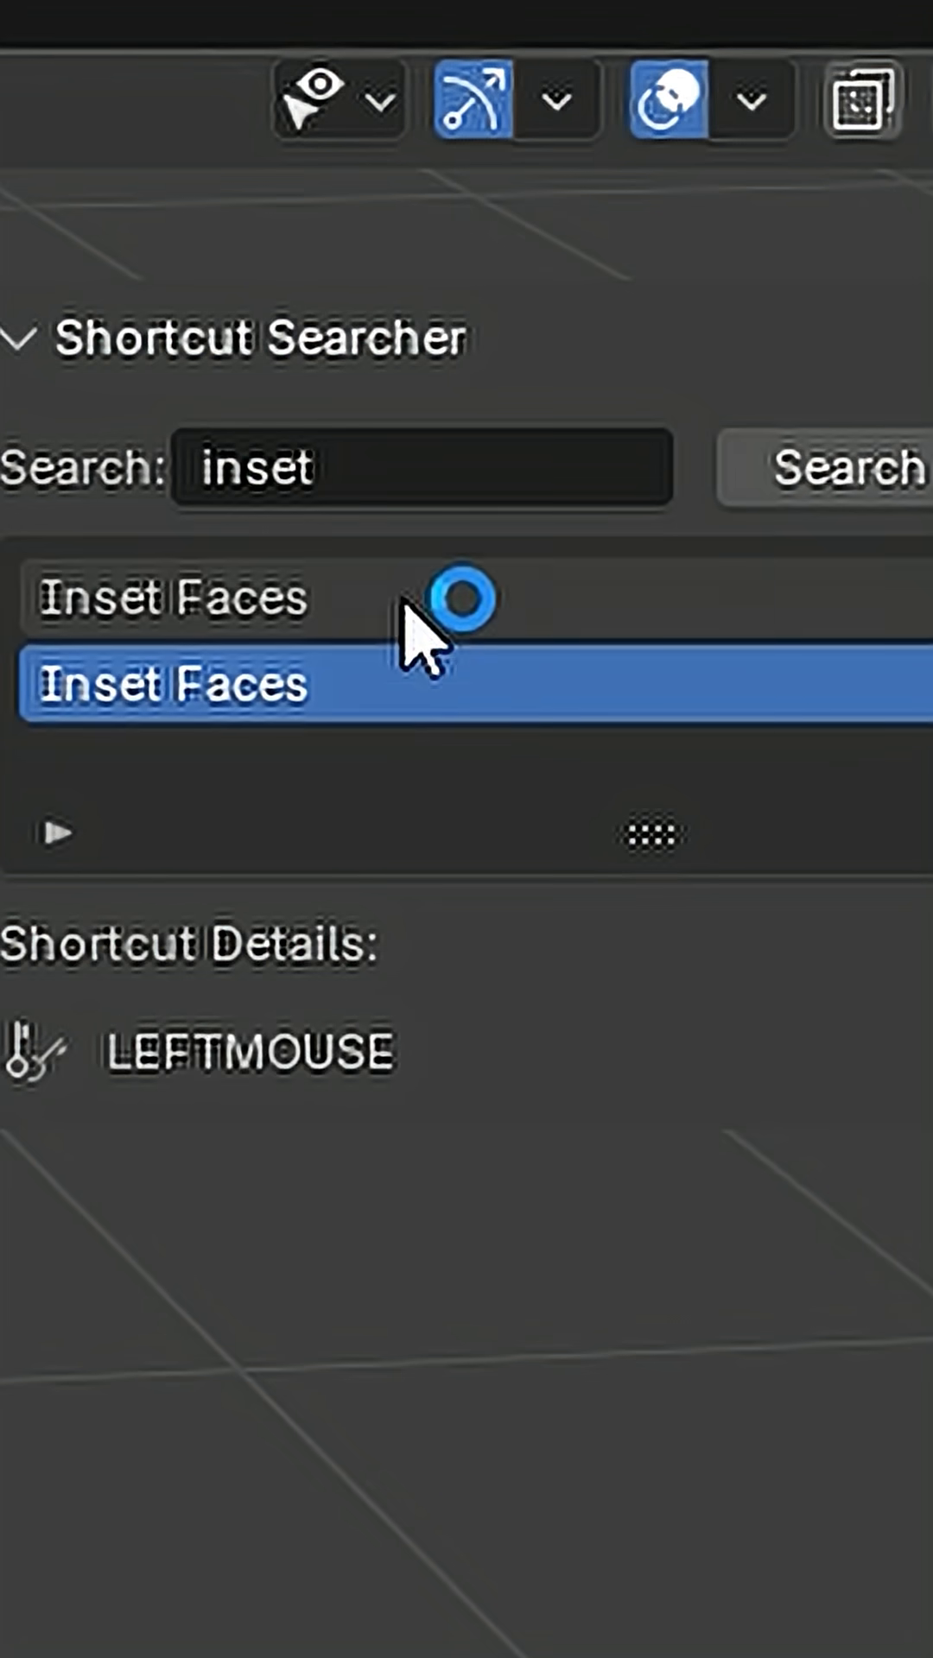